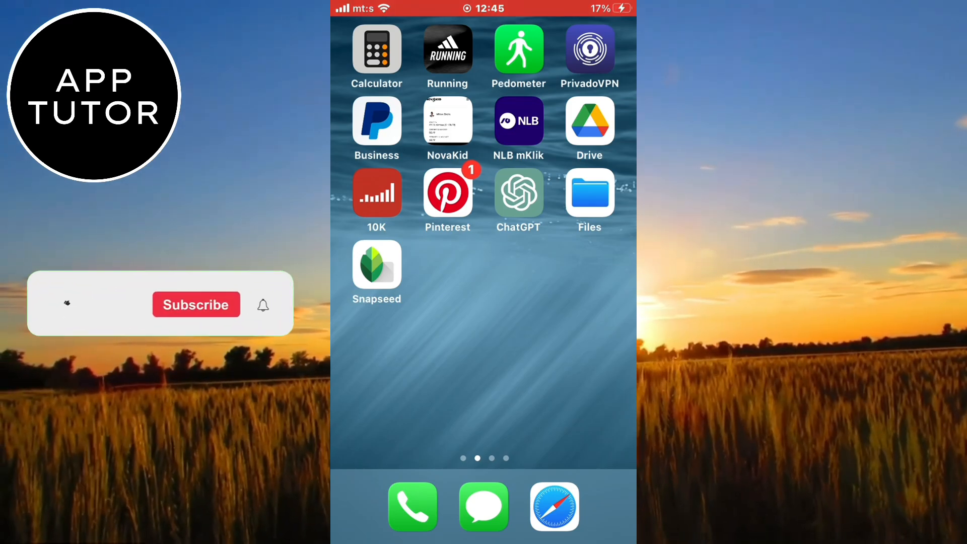
# Launch Snapseed, load the jumping-girl photo and show the editing tools list.
pyautogui.click(375, 263)
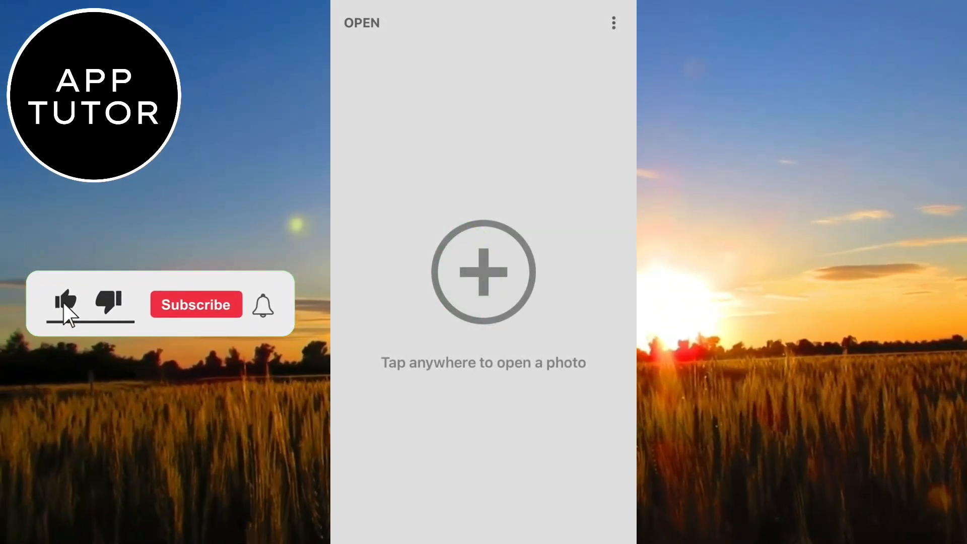
pyautogui.click(483, 271)
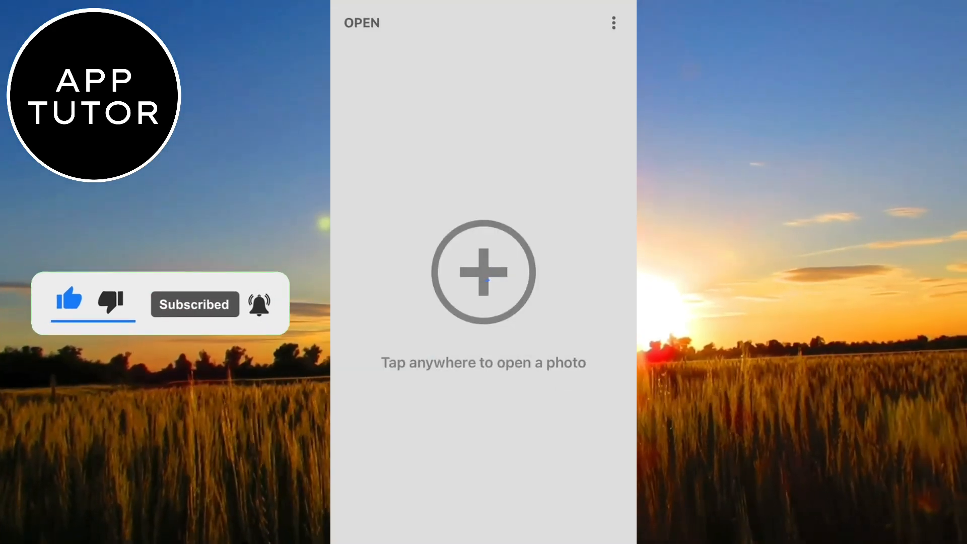
pyautogui.click(483, 272)
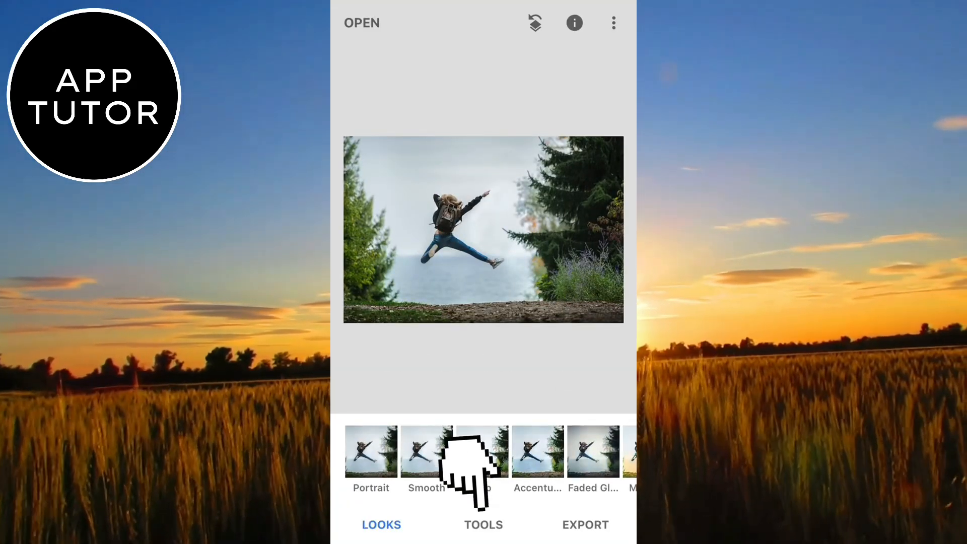
pyautogui.click(484, 524)
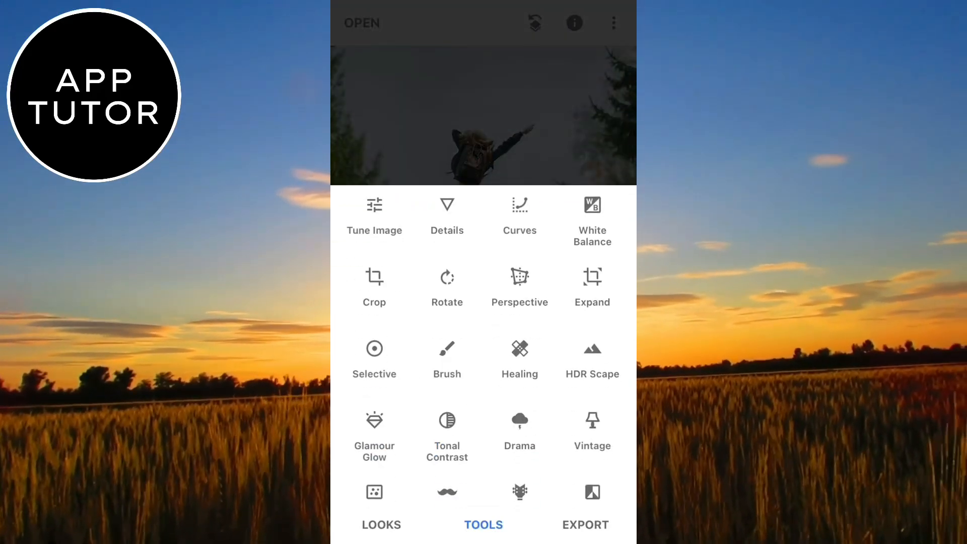
# With the Healing tool, brush over the girl so sky and sea fill her place.
pyautogui.click(520, 357)
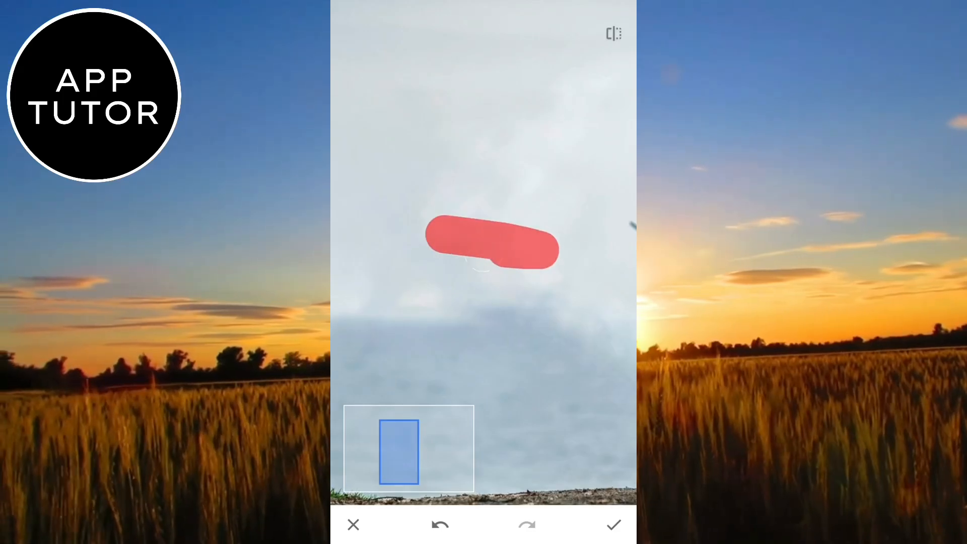
pyautogui.moveTo(492, 247); pyautogui.dragTo(475, 197)
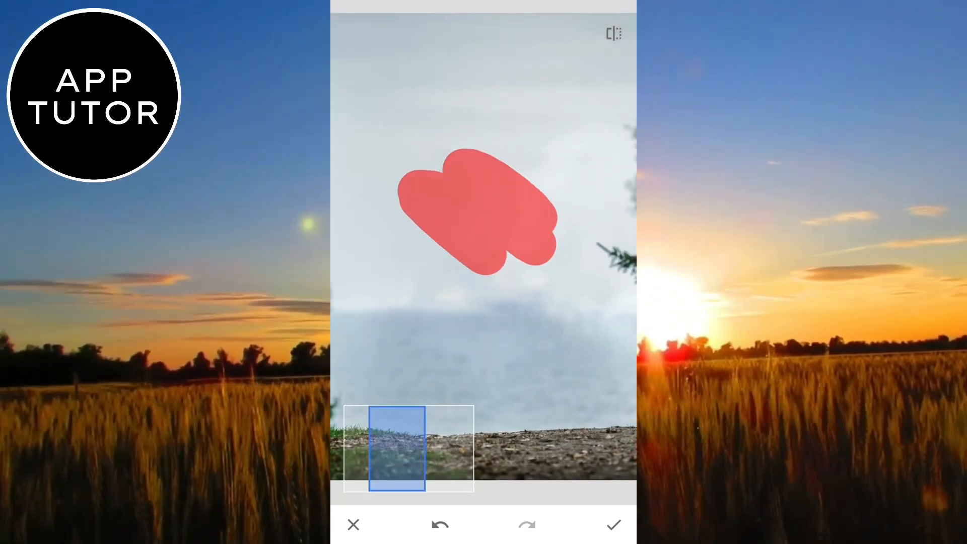